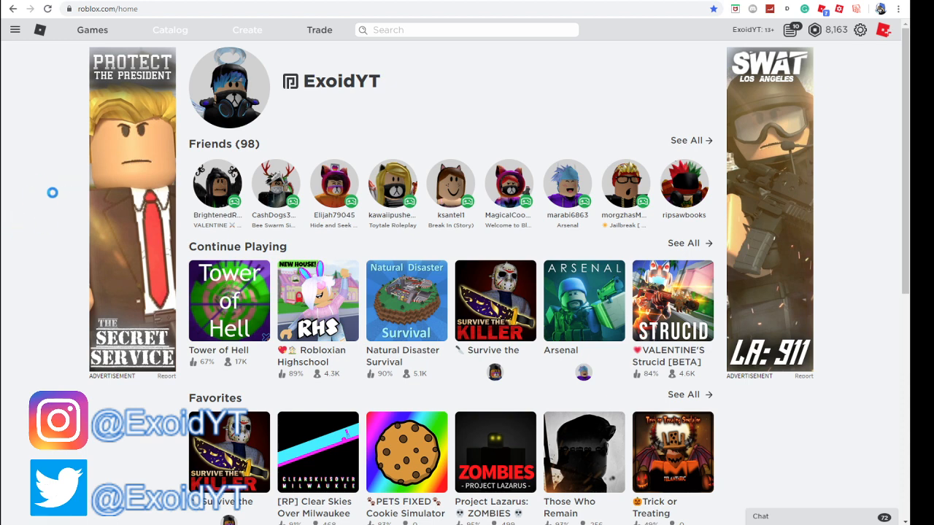
mouse_move(876, 82)
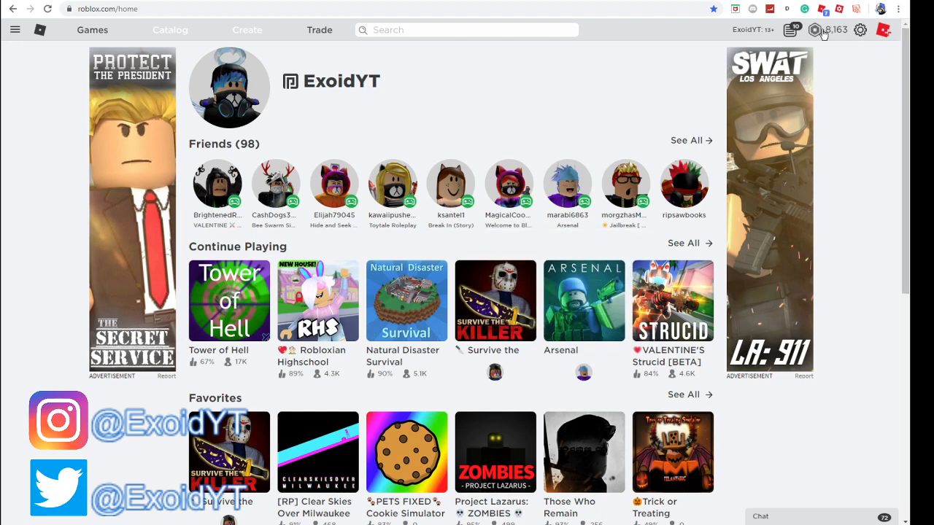
mouse_move(619, 327)
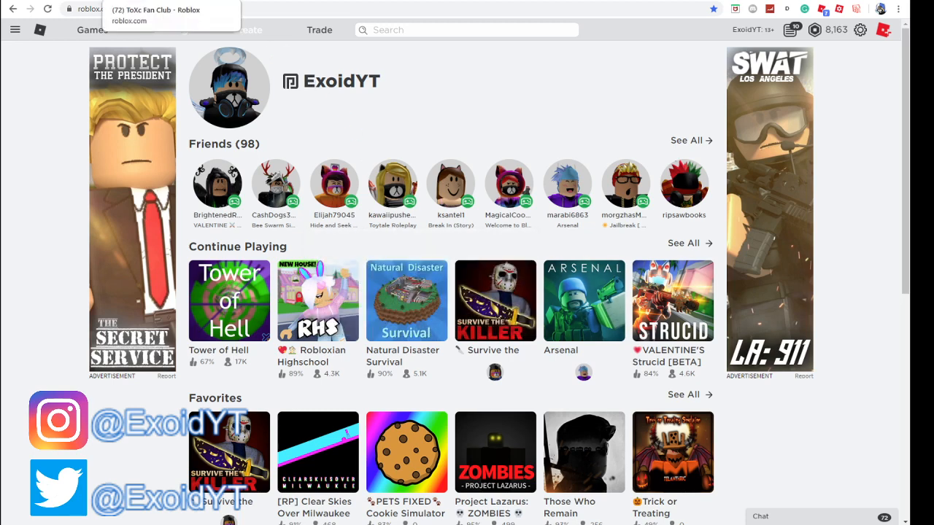
Browse the ToXc Fan Club group's store and About section and the Exoid Twitter profile, then return to the promo code page.
click(155, 8)
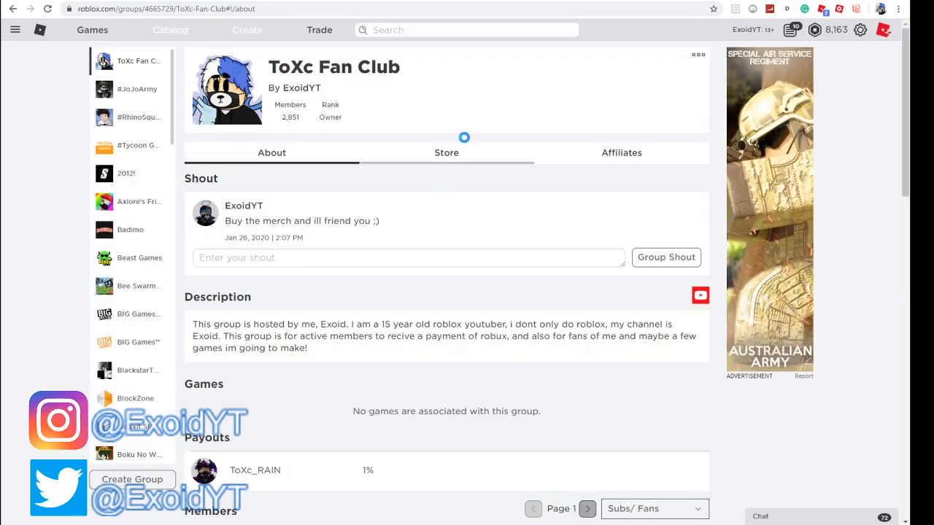
click(447, 153)
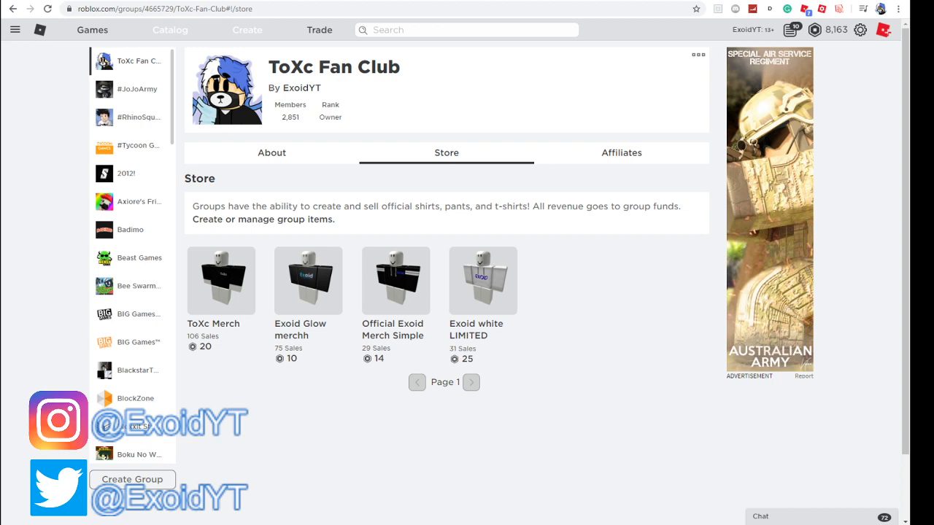
click(271, 153)
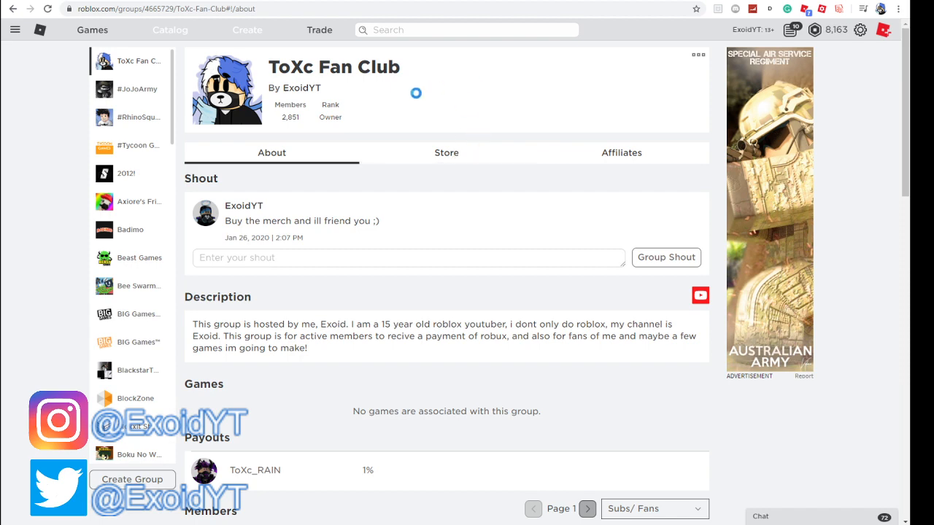
click(58, 420)
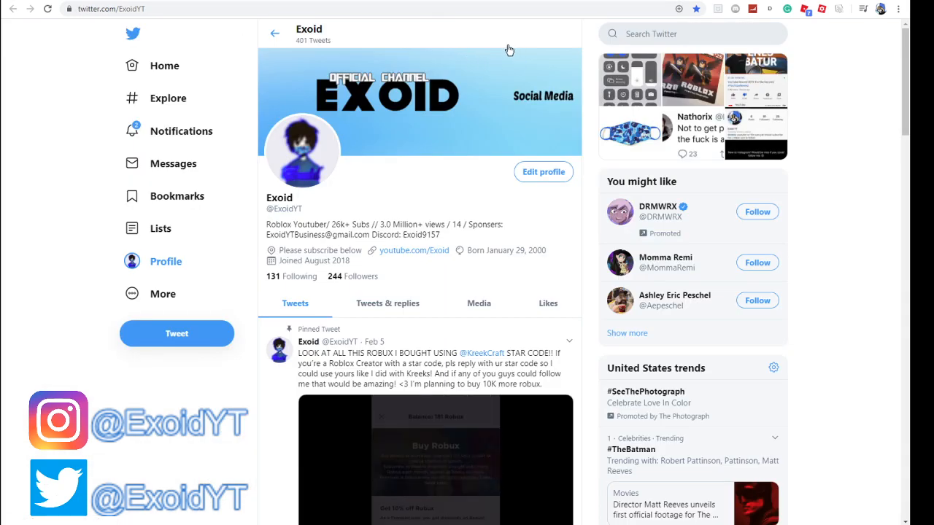
click(109, 9)
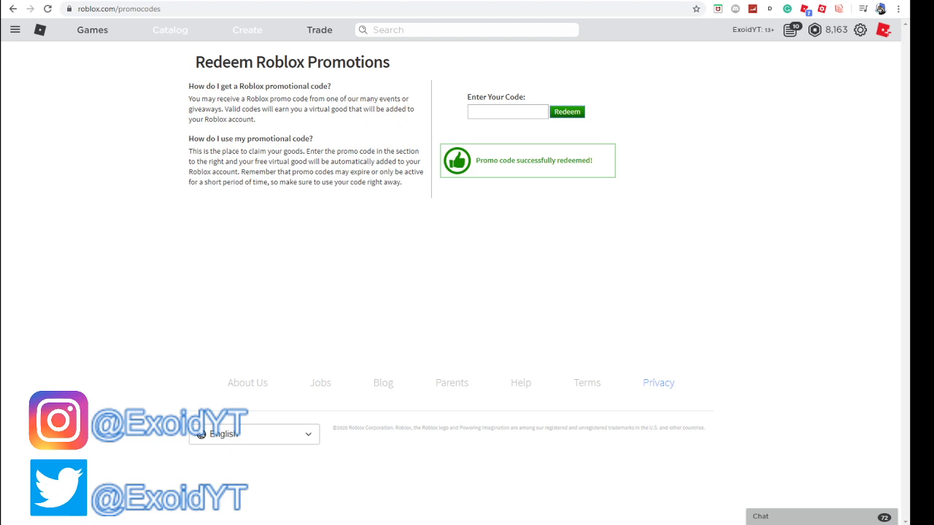
Focus the Enter Your Code field, then bring up the Avatar Editor showing owned accessories.
click(508, 110)
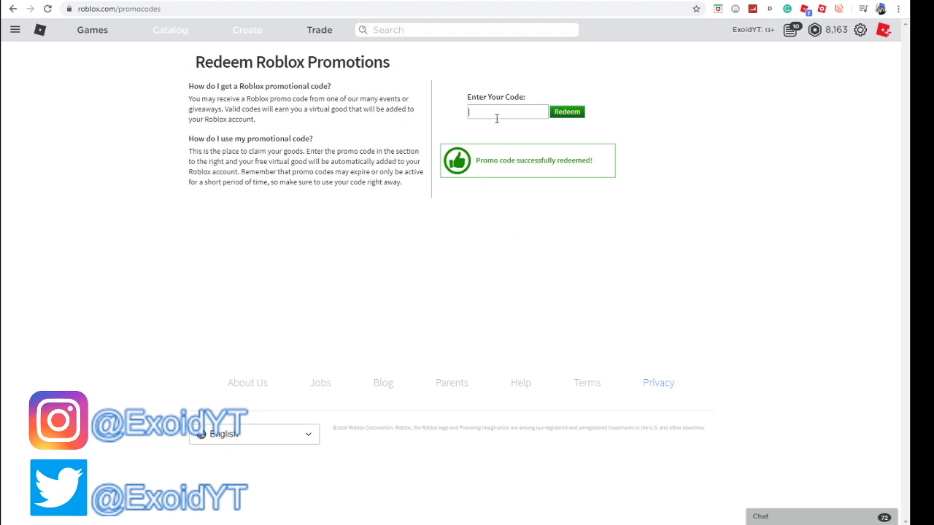
click(566, 111)
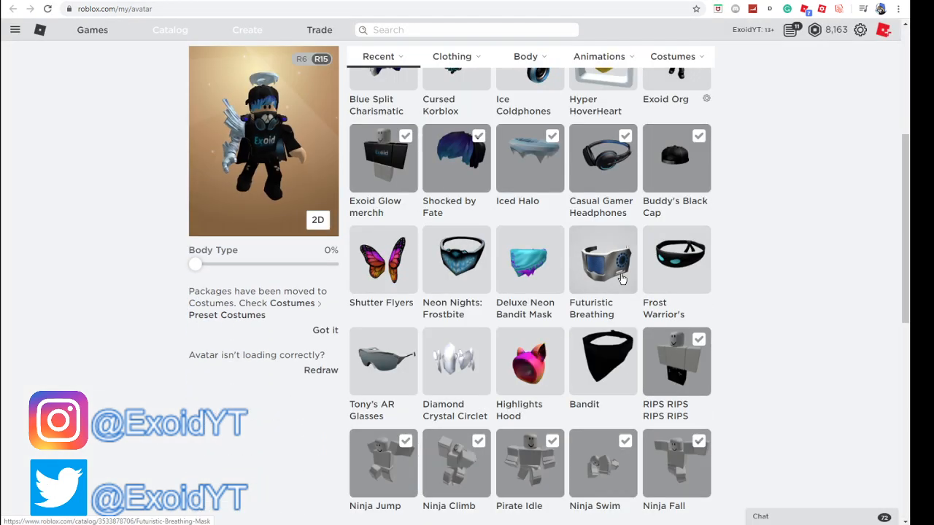
Scroll up through the avatar's items in the Avatar Editor.
scroll(up, 3)
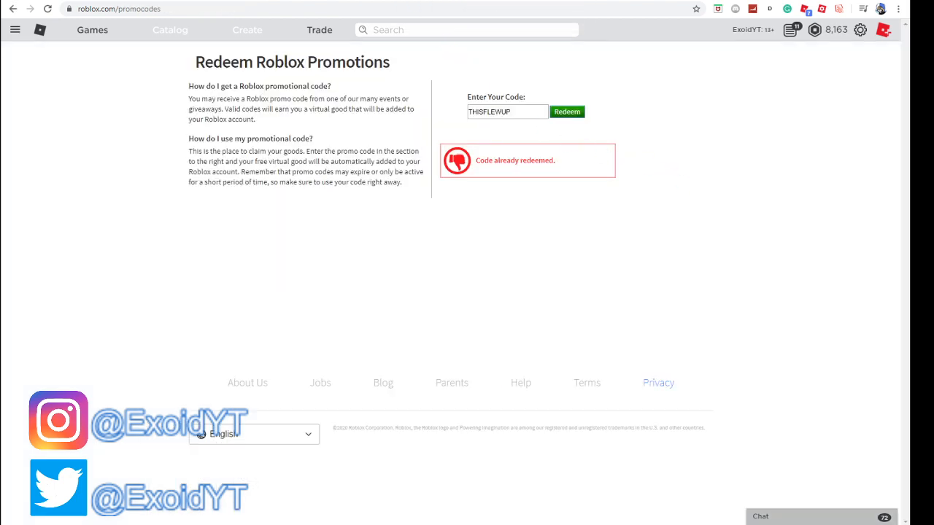
Replace the previous promo code with 'STYLI' in the code field.
triple_click(506, 111)
text(BEARY)
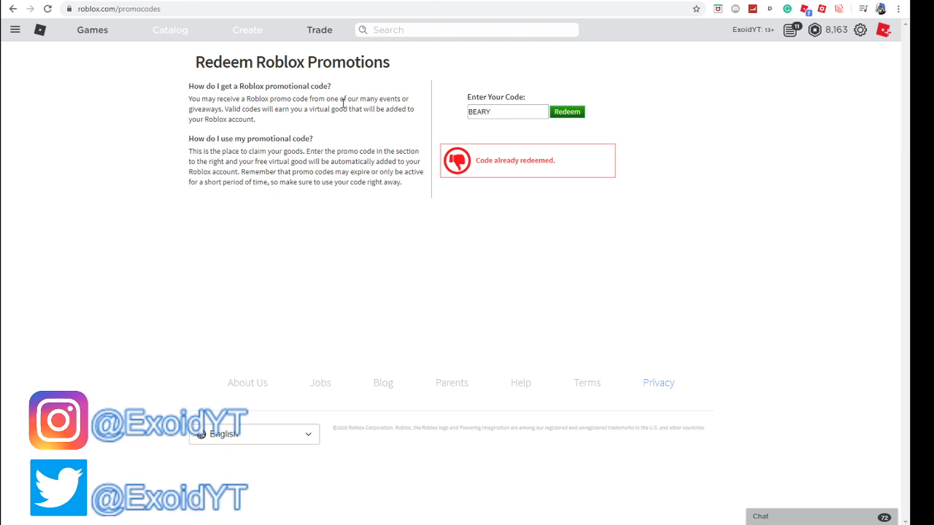
text(STYLI)
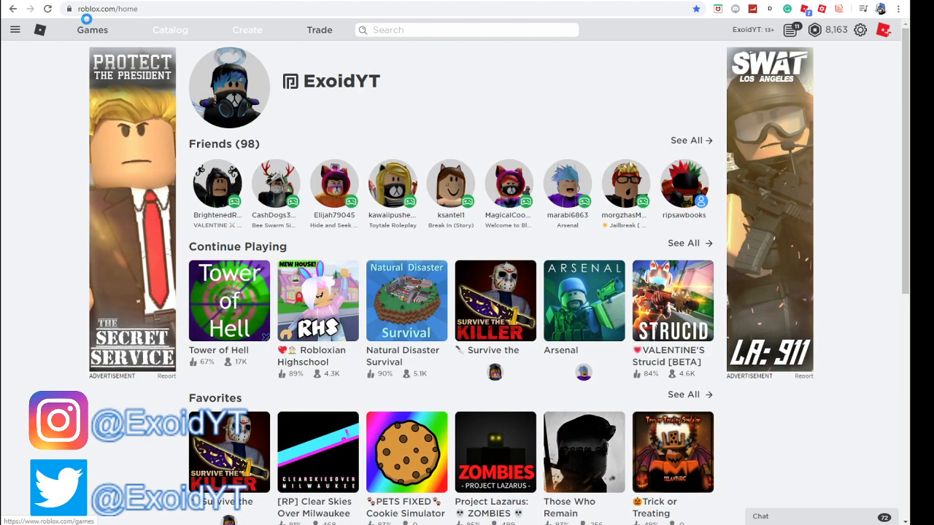
In the Avatar Editor, try the Hashtag No Filter mask, then wear the Bear Face Mask.
click(15, 29)
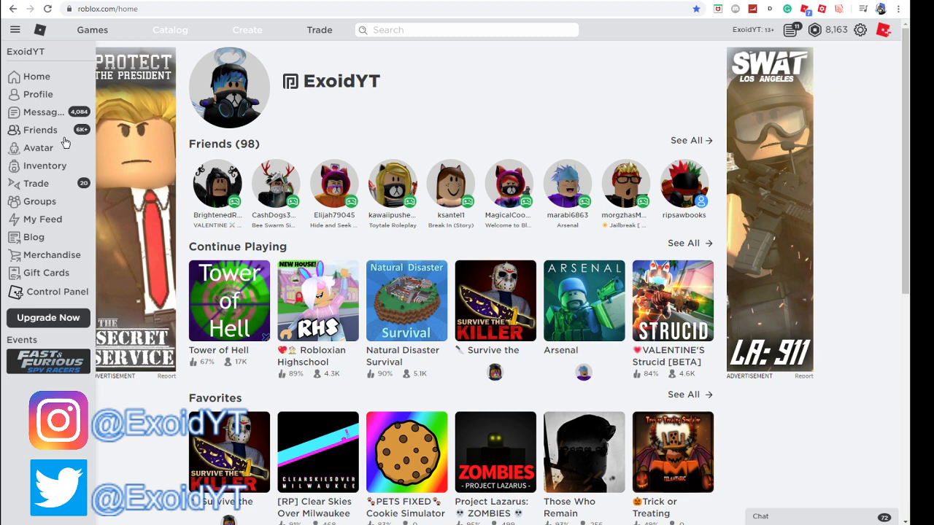
click(38, 148)
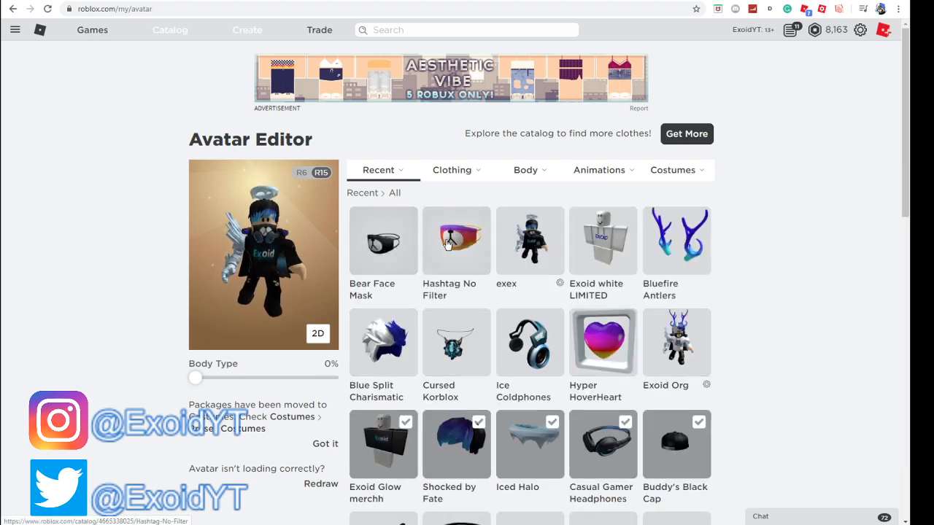
click(455, 241)
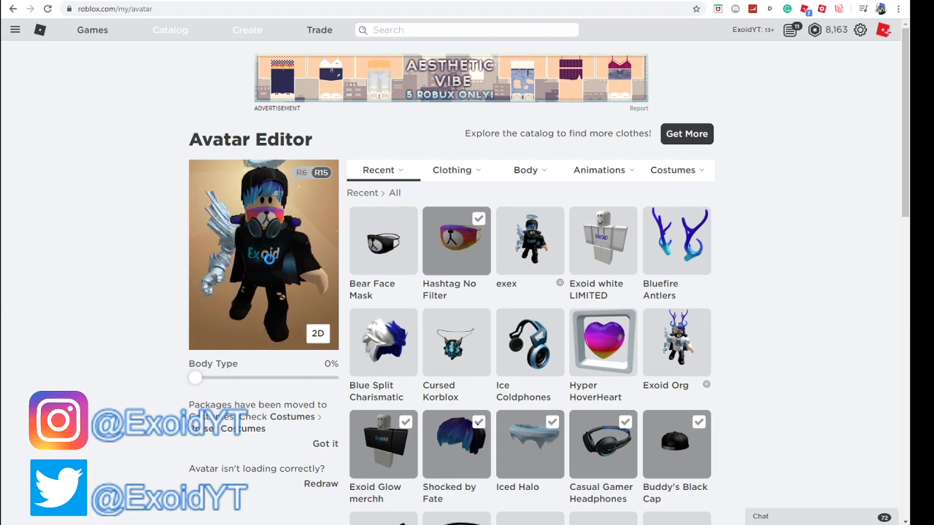
click(382, 241)
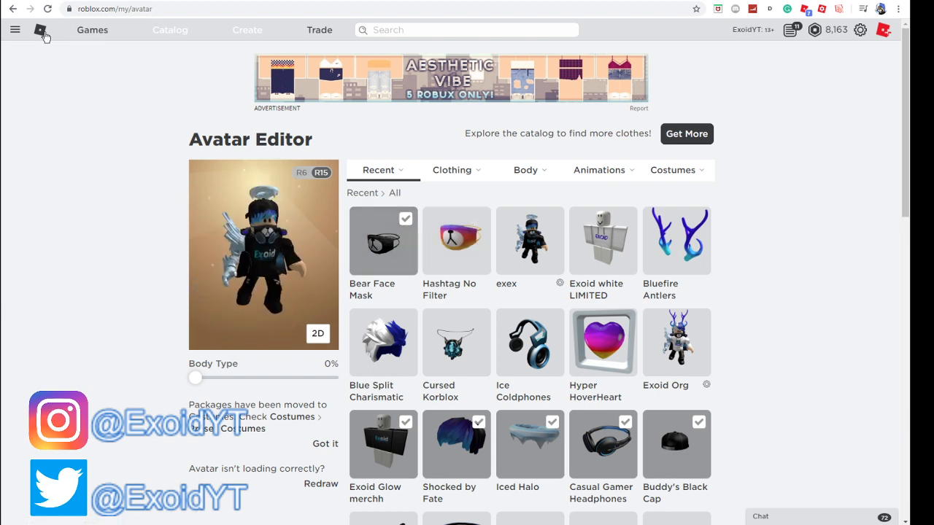
Return to the home page and bring up a friend's quick options.
click(41, 30)
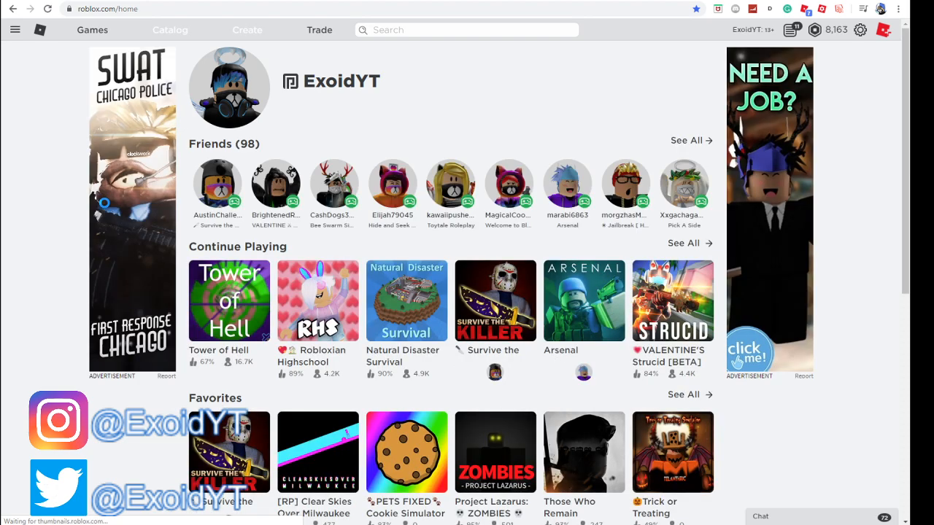
click(216, 186)
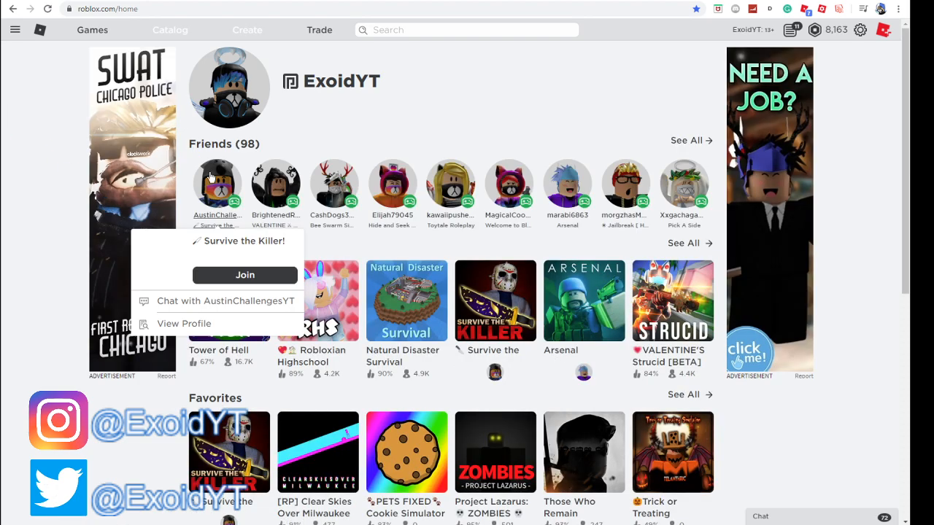